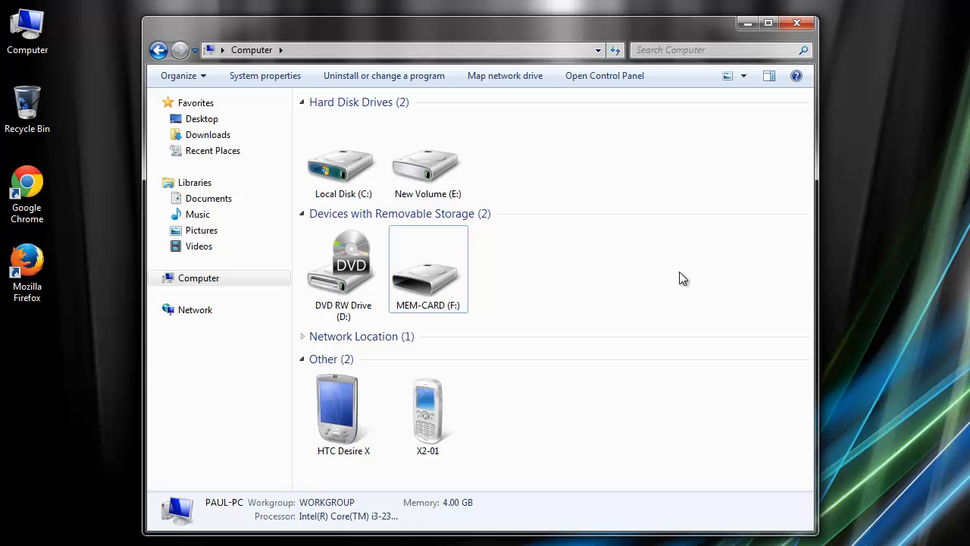
mouse_move(625, 272)
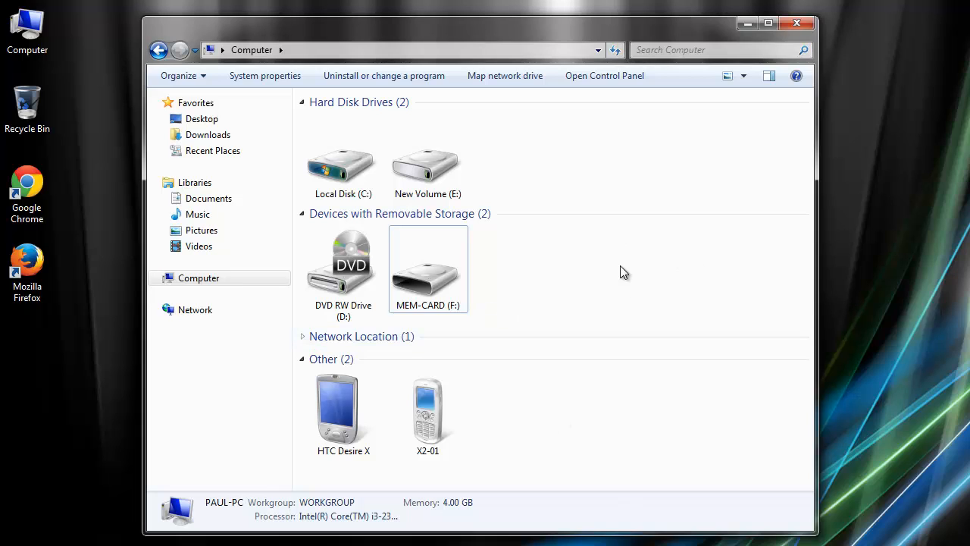
mouse_move(553, 273)
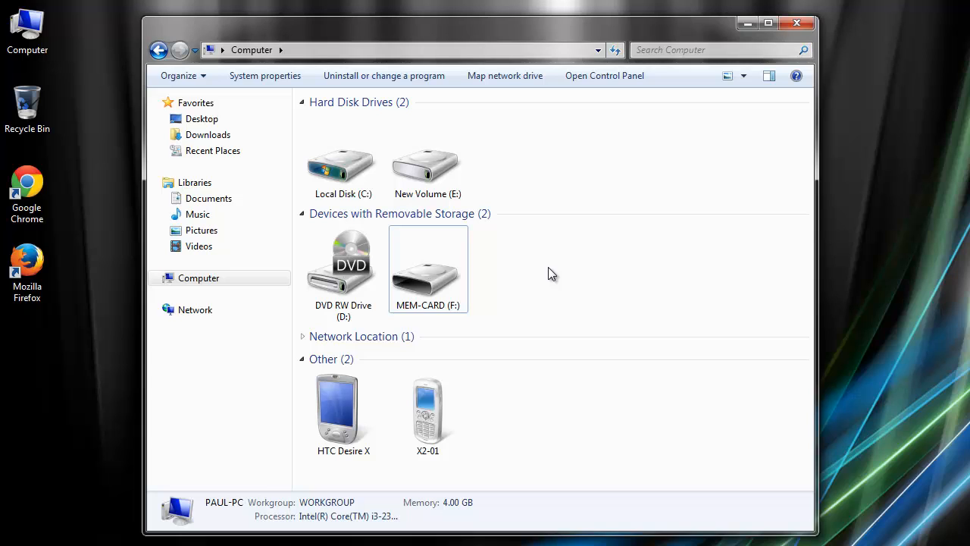
mouse_move(400, 273)
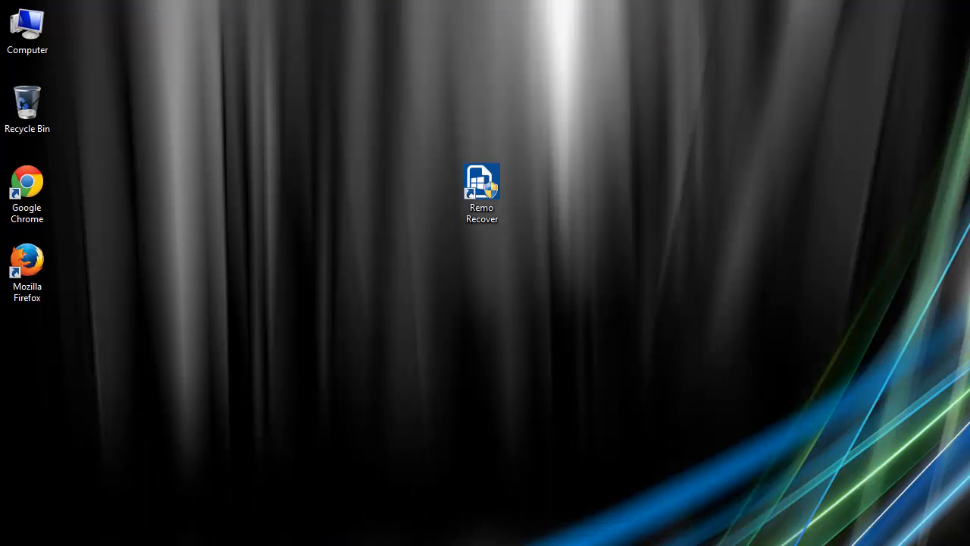
double_click(27, 270)
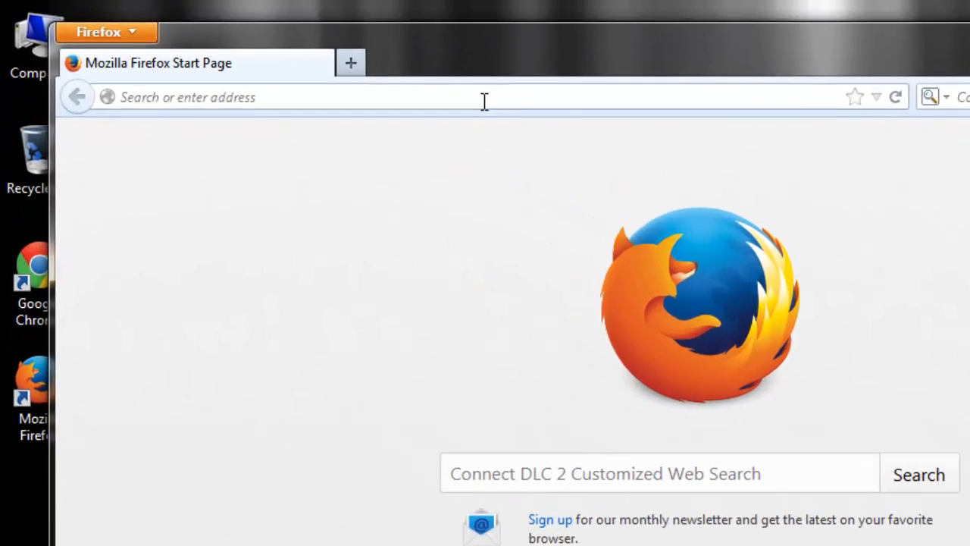
text(www.digitalpicturerecovery.net)
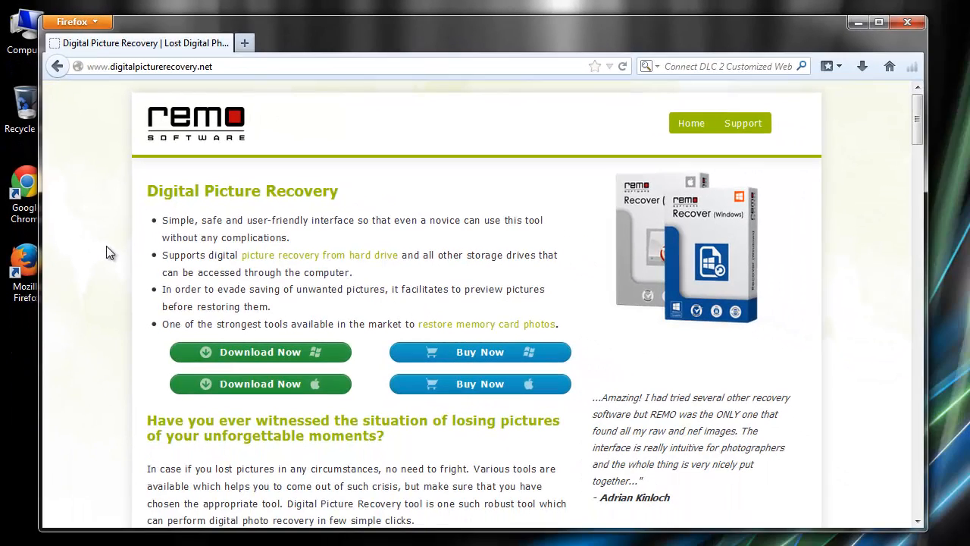
scroll(down, 3)
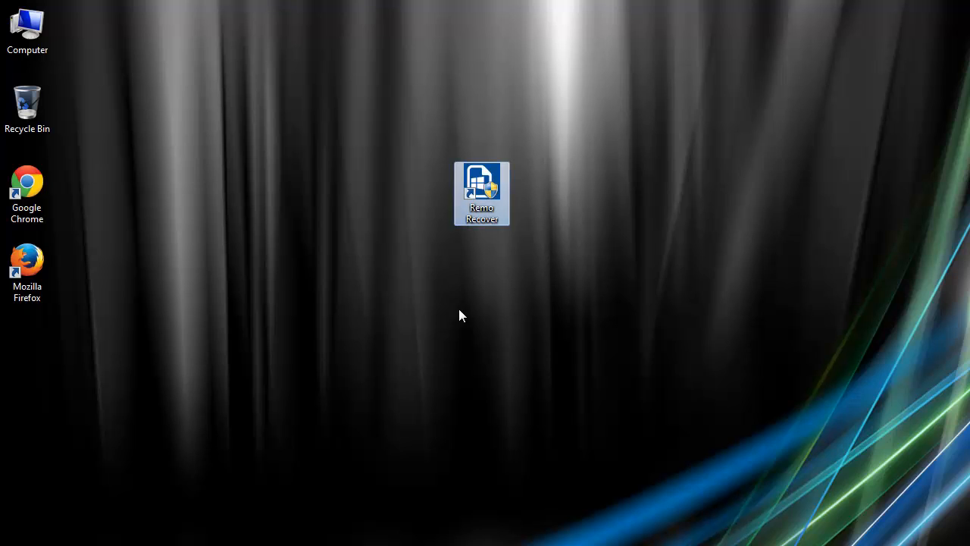
Step: Launch Remo Recover and choose photo/video/audio recovery to list the drives
double_click(482, 194)
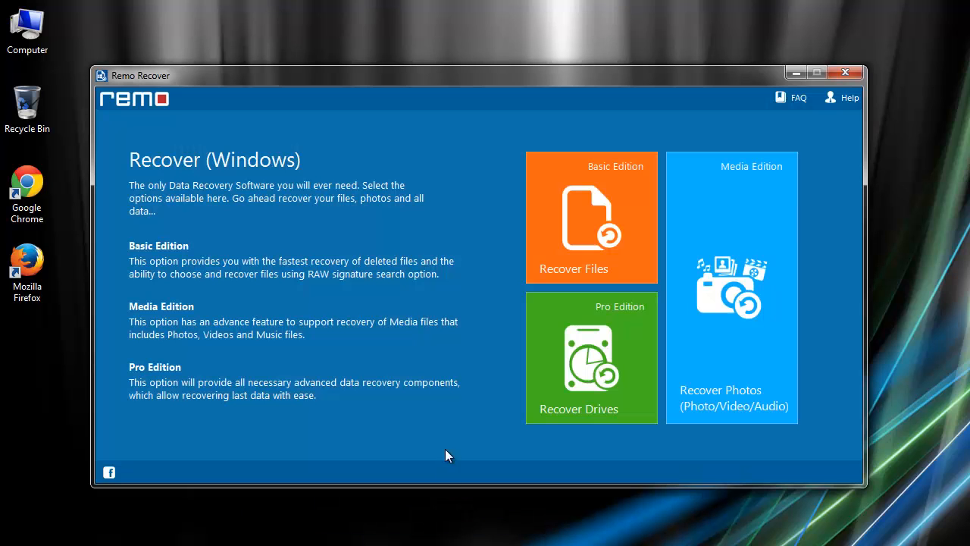
mouse_move(522, 103)
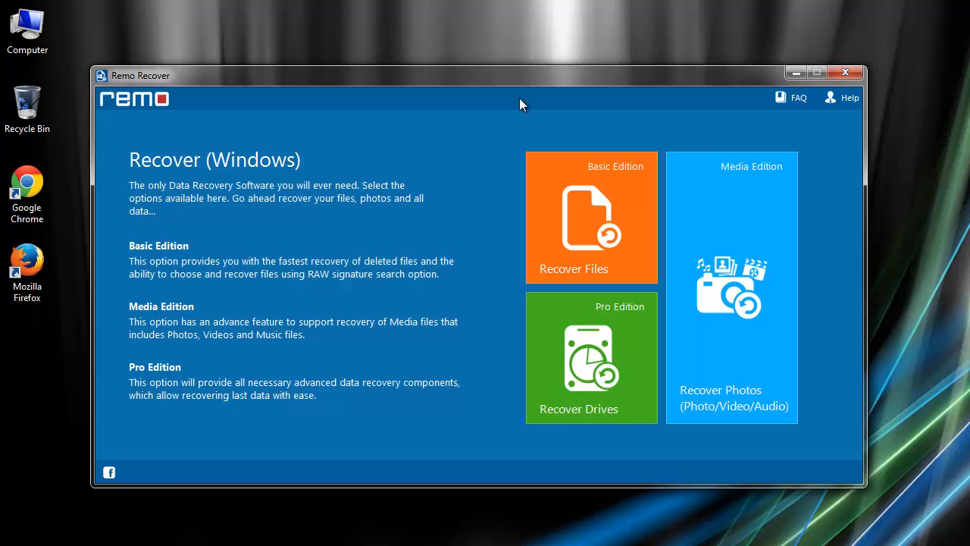
mouse_move(776, 455)
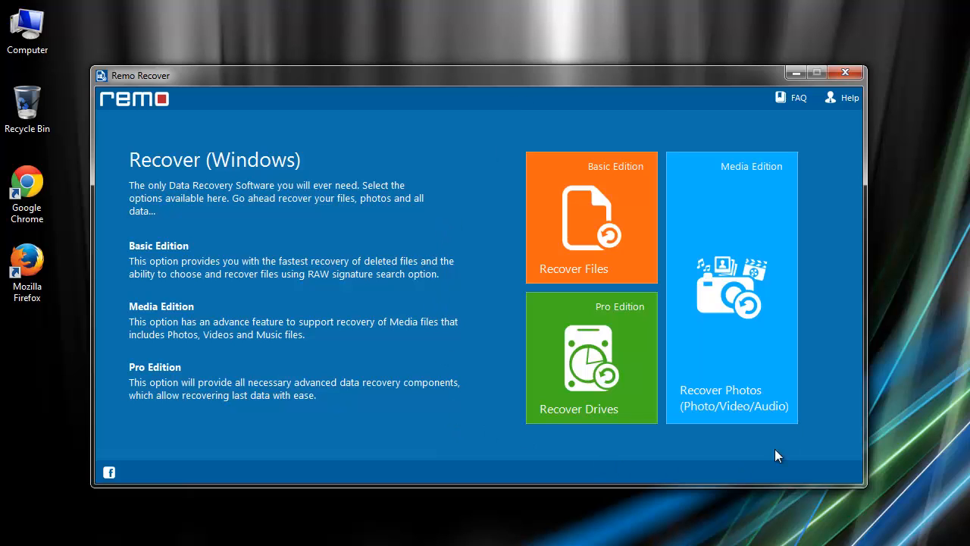
mouse_move(736, 285)
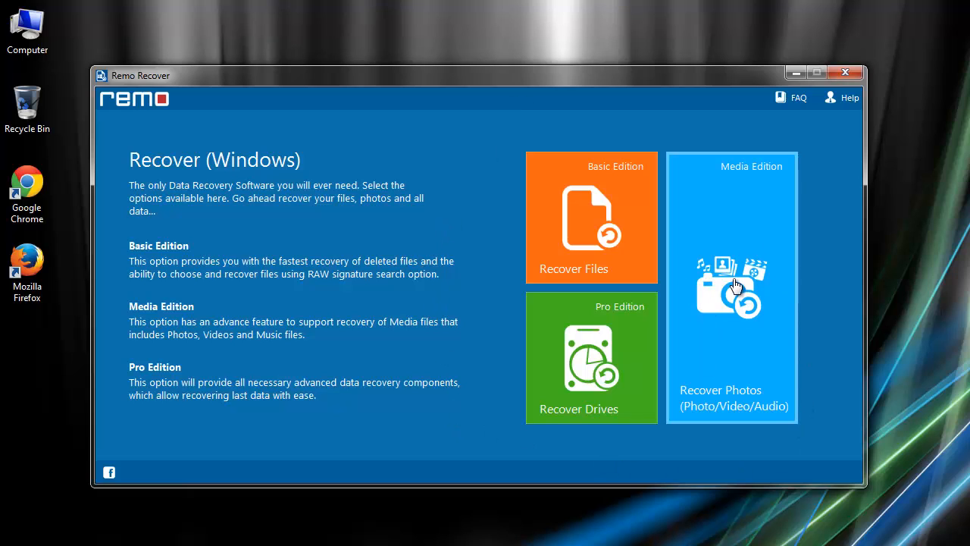
click(731, 288)
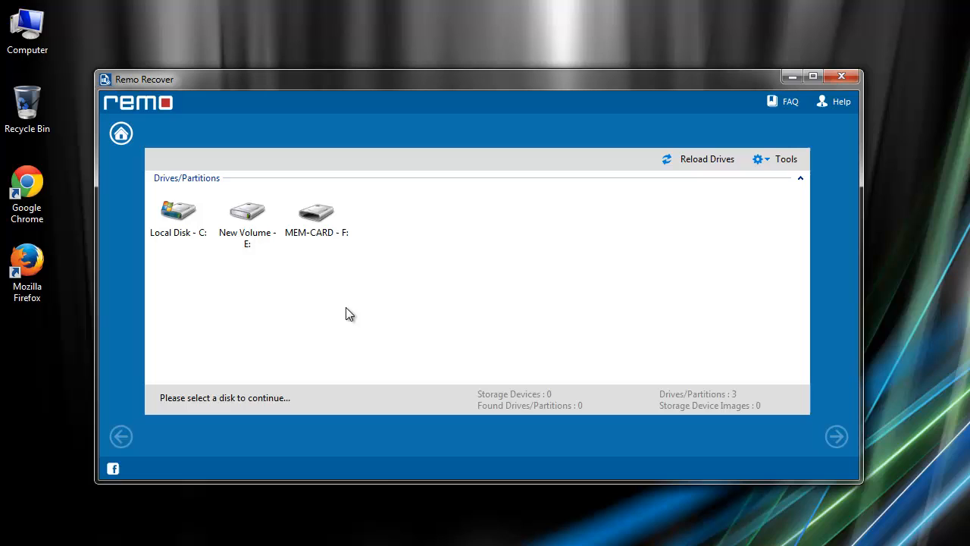
mouse_move(352, 323)
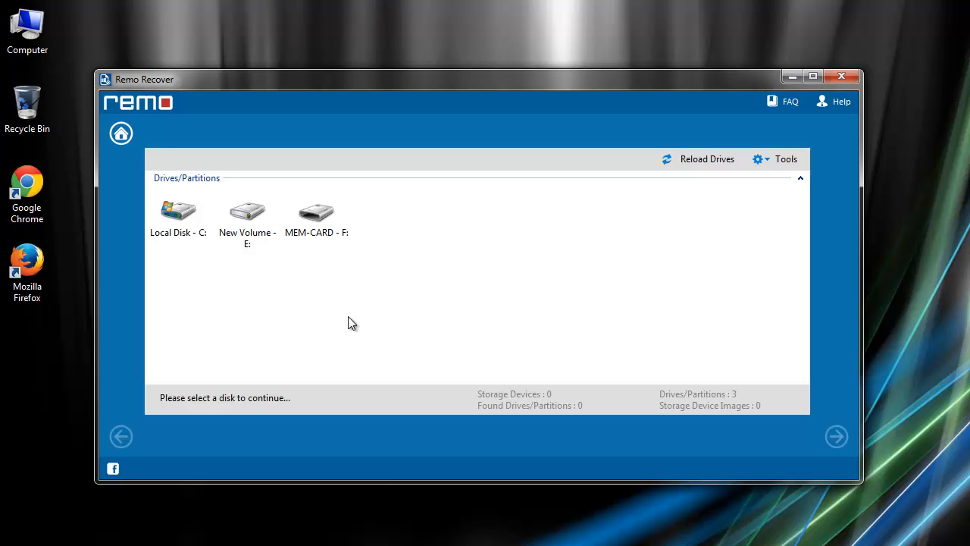
Step: Select MEM-CARD (F:), mark a Picture file type and run the scan, finding eight JPEGs (1.24 MB)
click(315, 212)
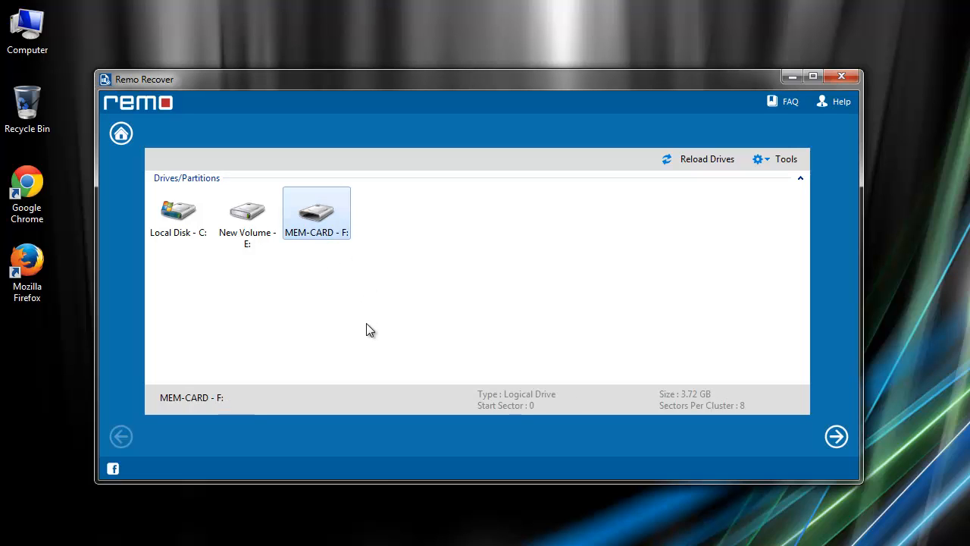
click(836, 436)
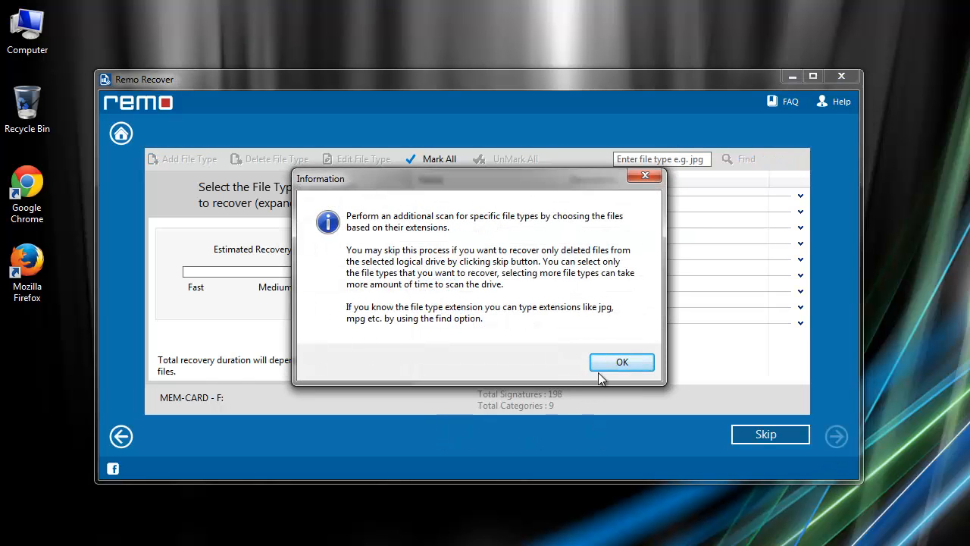
click(621, 361)
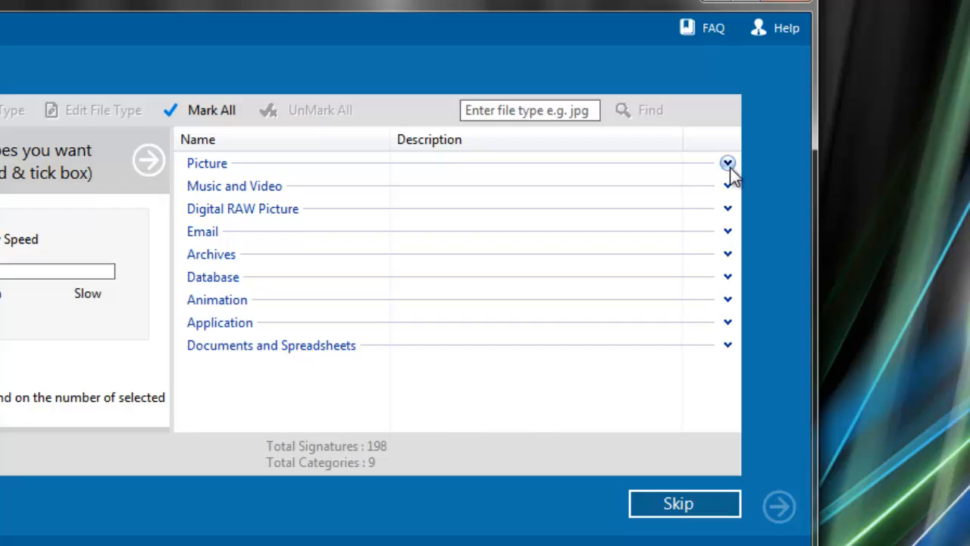
click(726, 164)
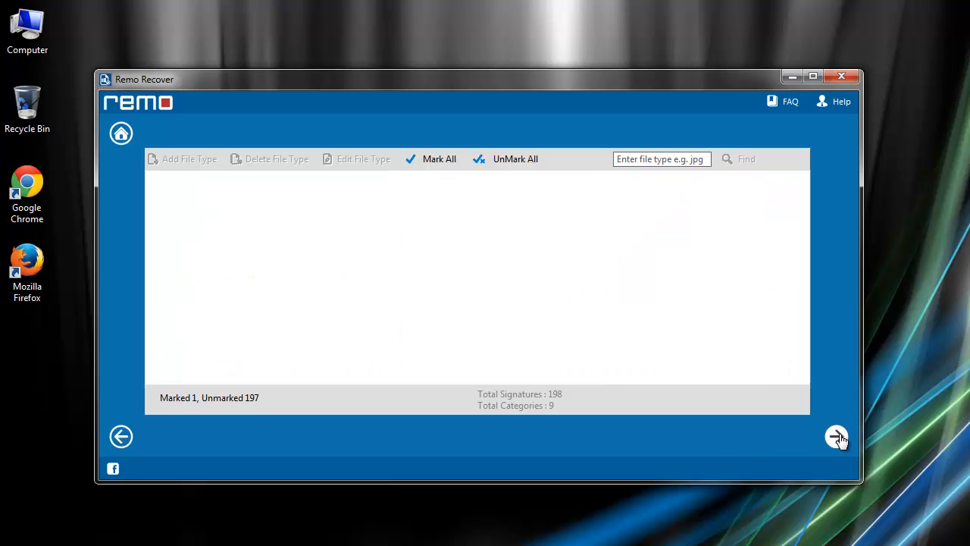
click(837, 436)
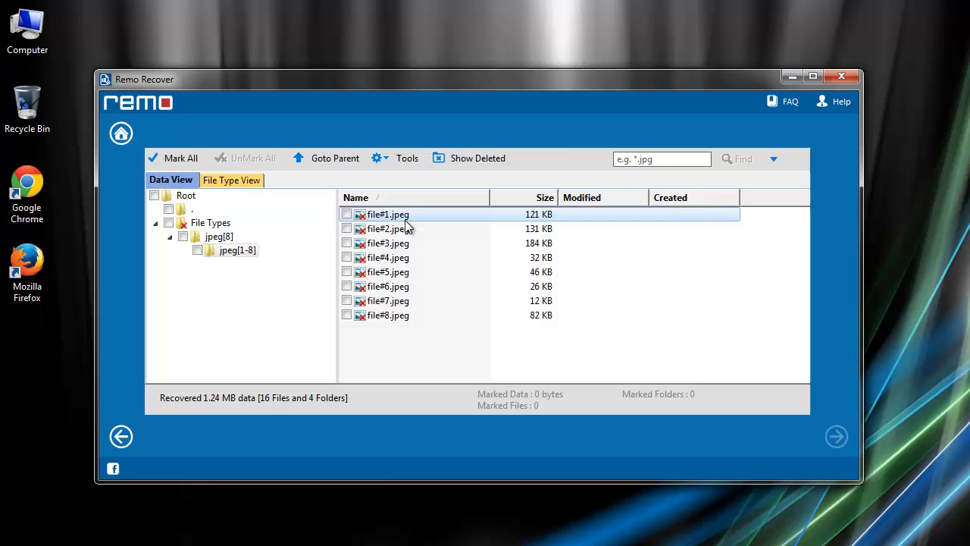
Step: Preview file#1.jpeg, then mark all eight recovered JPEGs and continue to saving
double_click(385, 215)
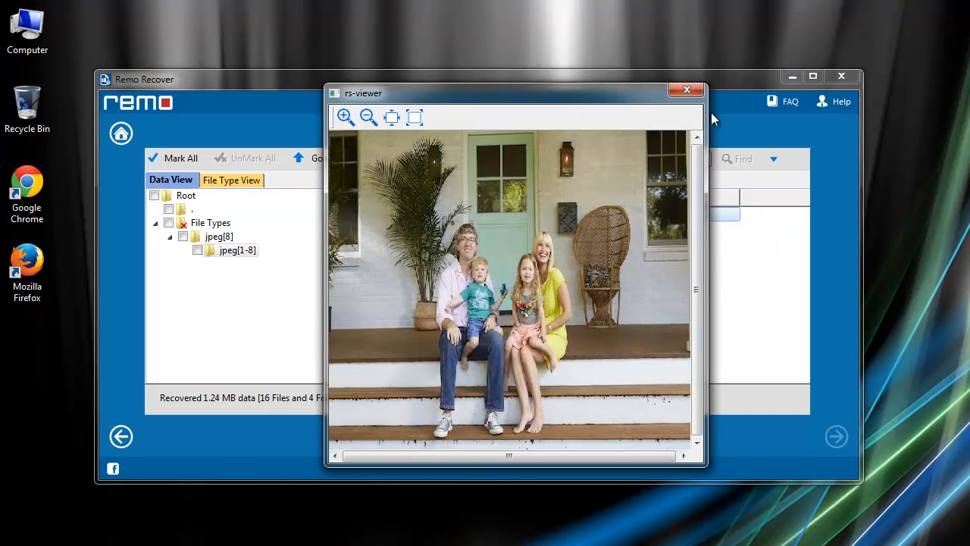
click(685, 87)
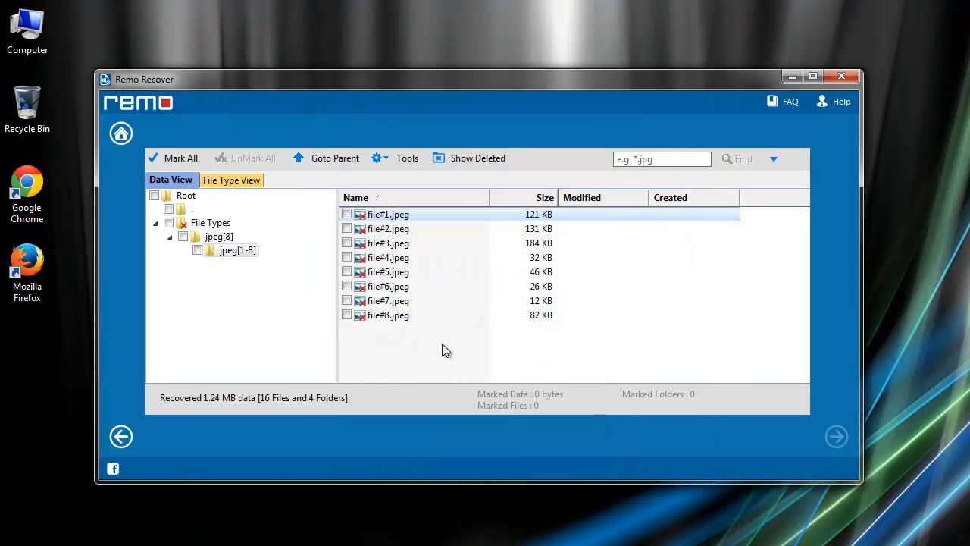
click(181, 157)
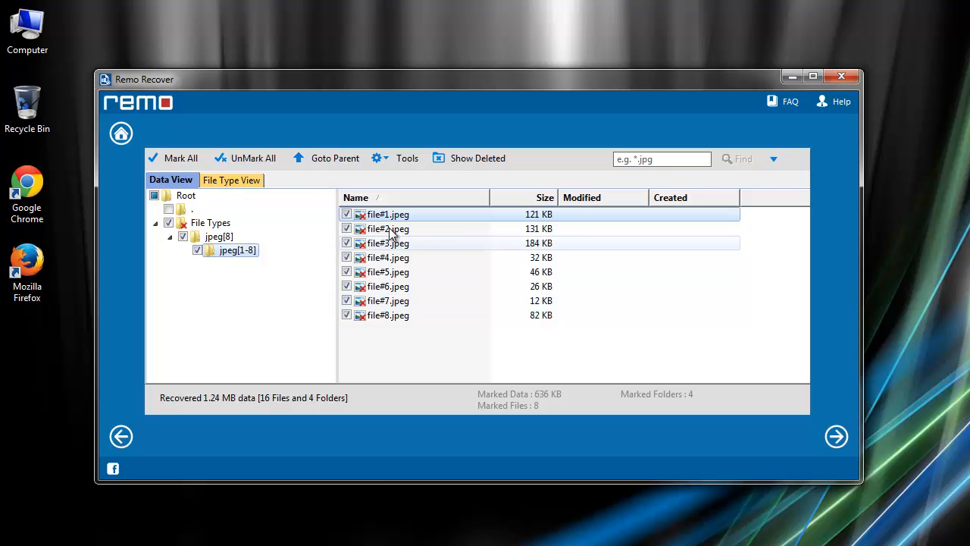
click(836, 436)
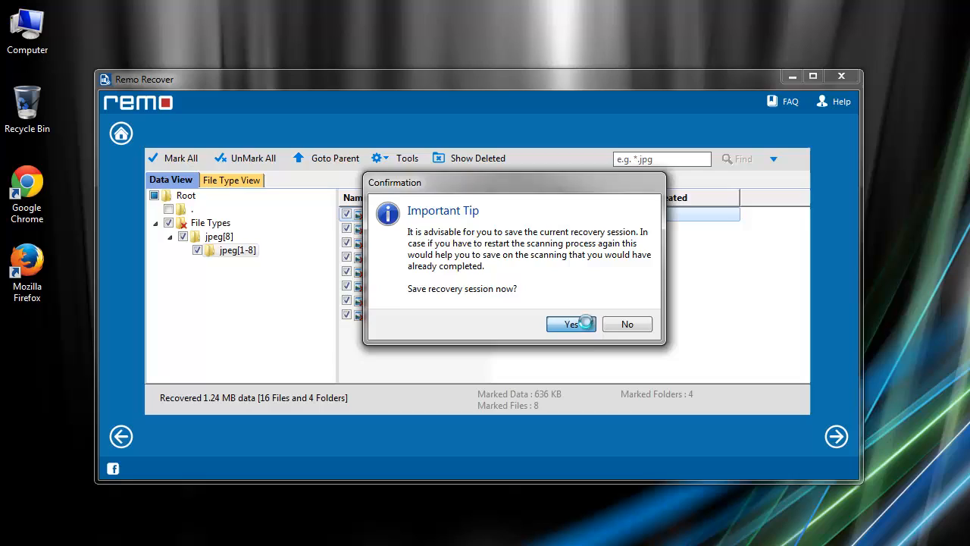
Step: Answer the session prompt and save the marked JPEGs into E:\jpeg
click(567, 325)
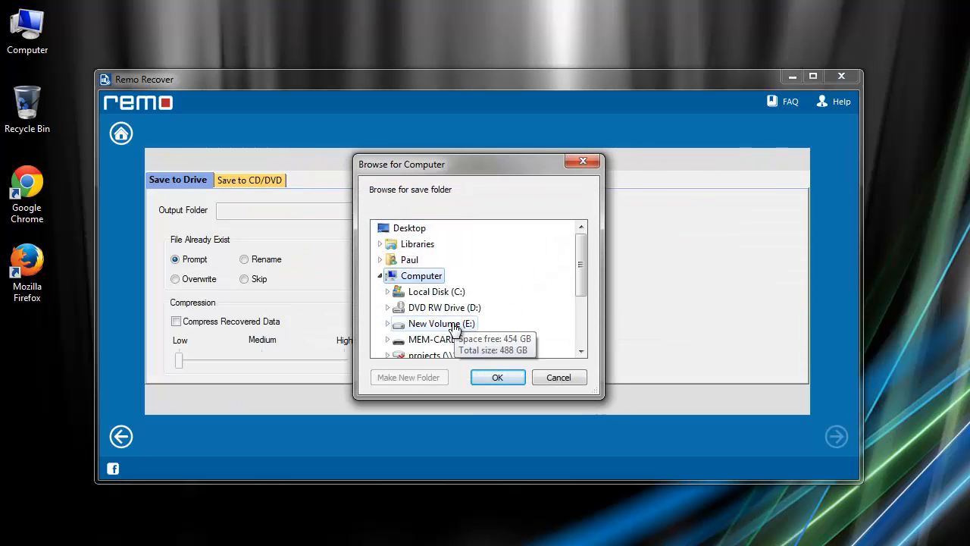
click(409, 376)
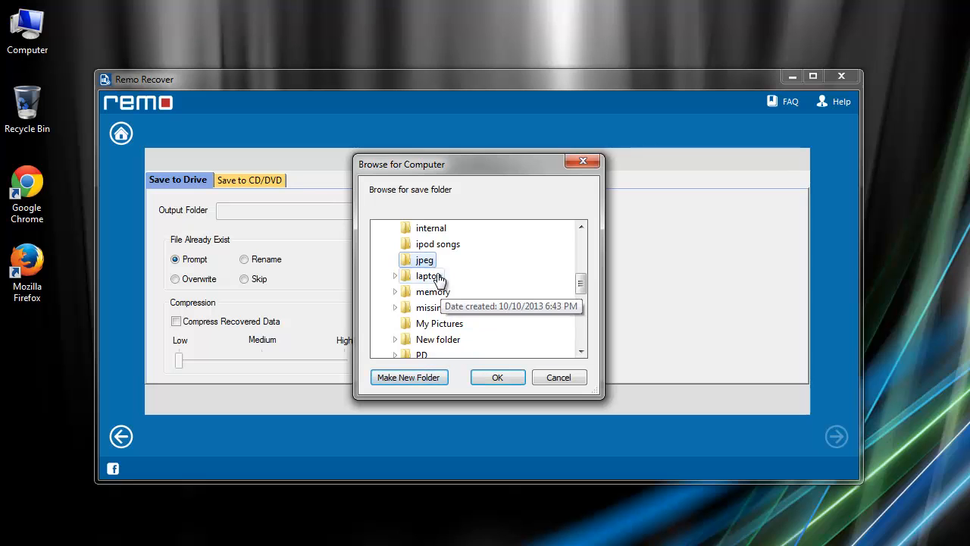
click(497, 376)
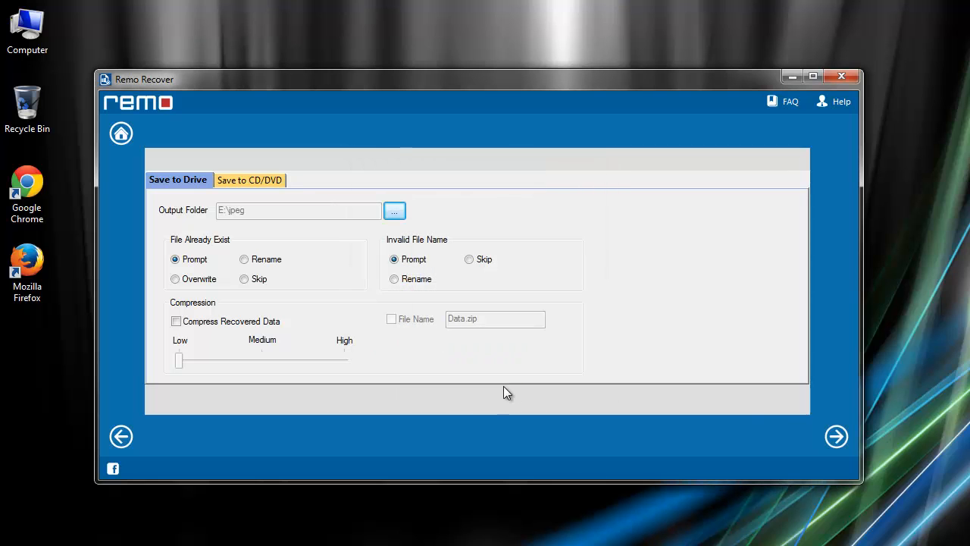
click(394, 209)
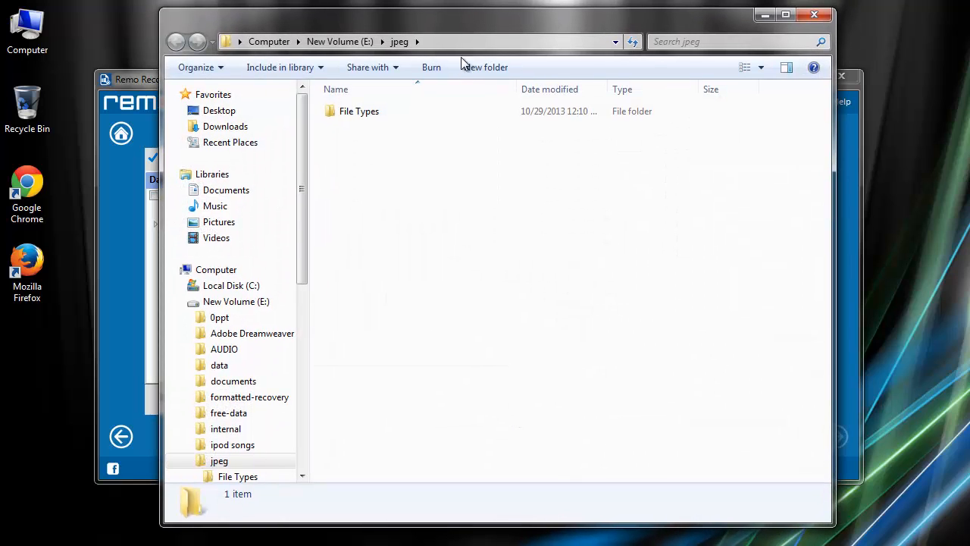
Step: Browse to E:\jpeg\File Types\jpeg[1-8] and view the recovered photos in Photo Viewer
click(359, 111)
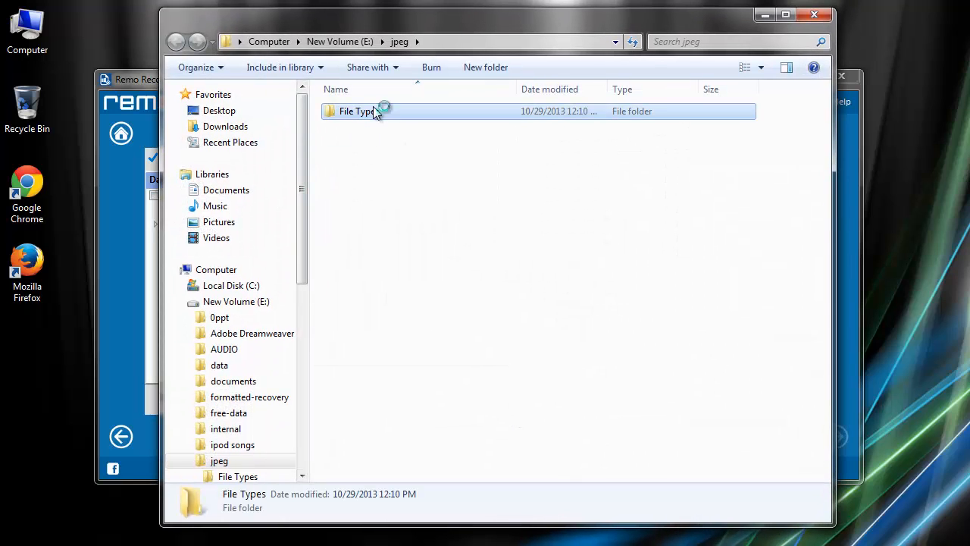
double_click(356, 110)
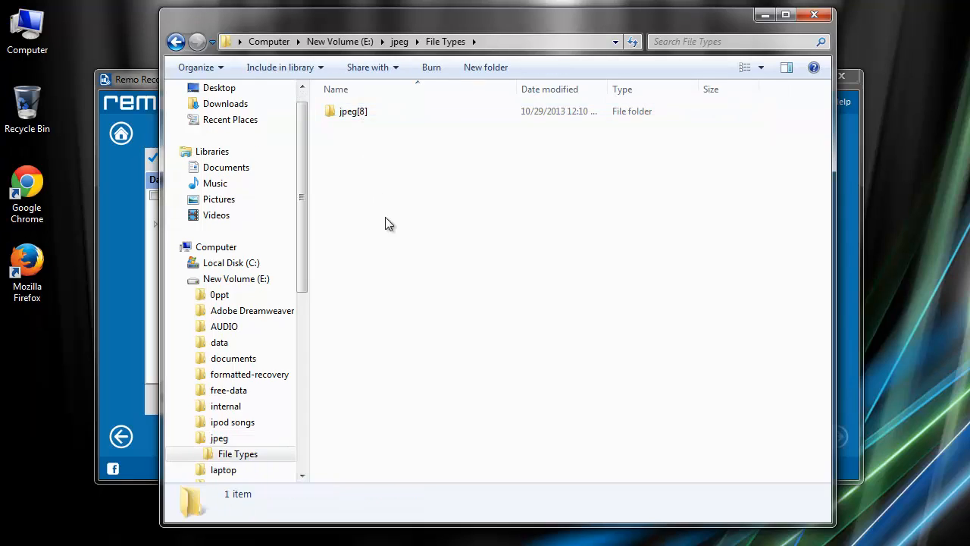
double_click(353, 110)
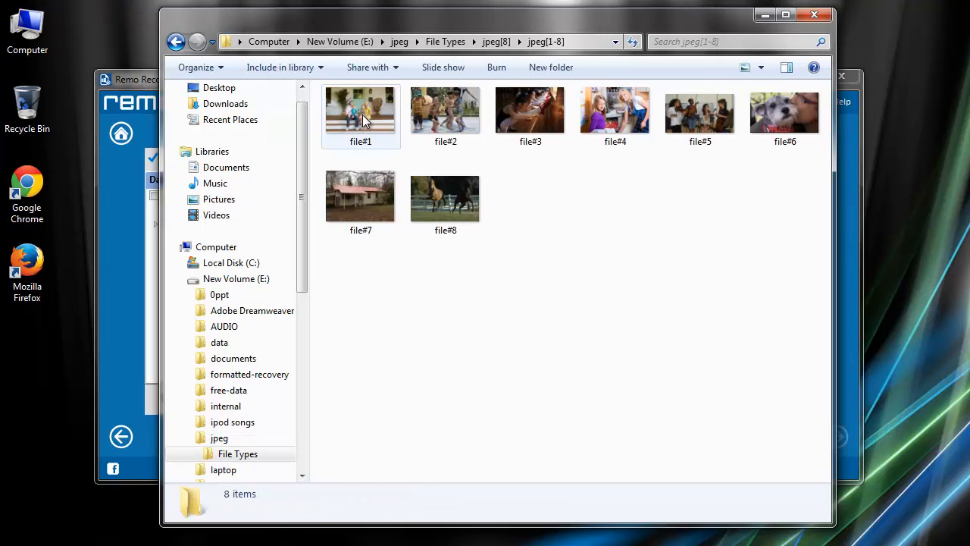
click(360, 114)
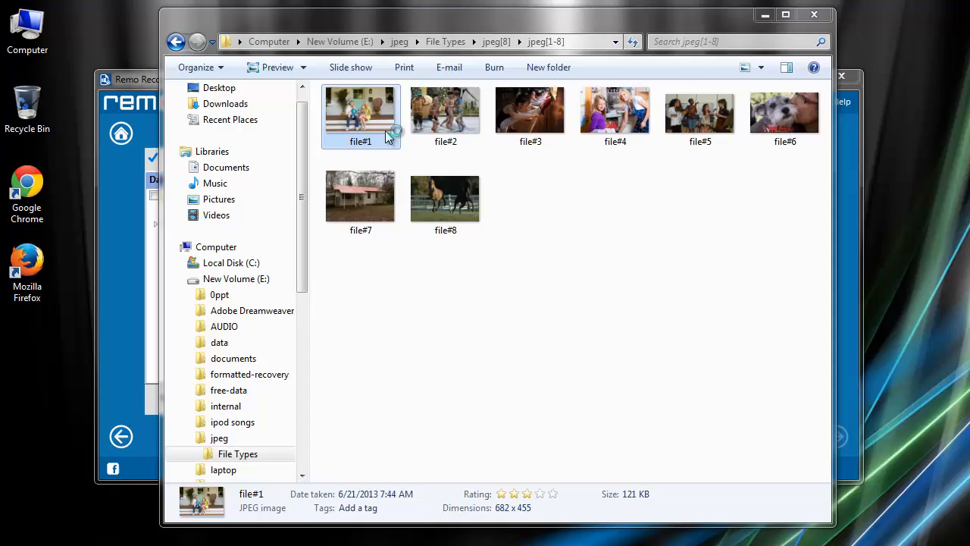
double_click(530, 112)
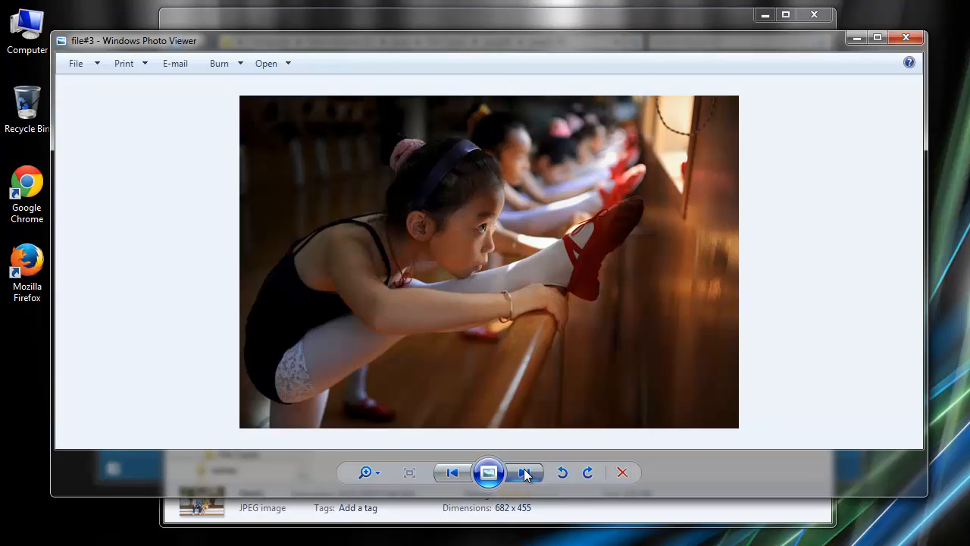
click(524, 472)
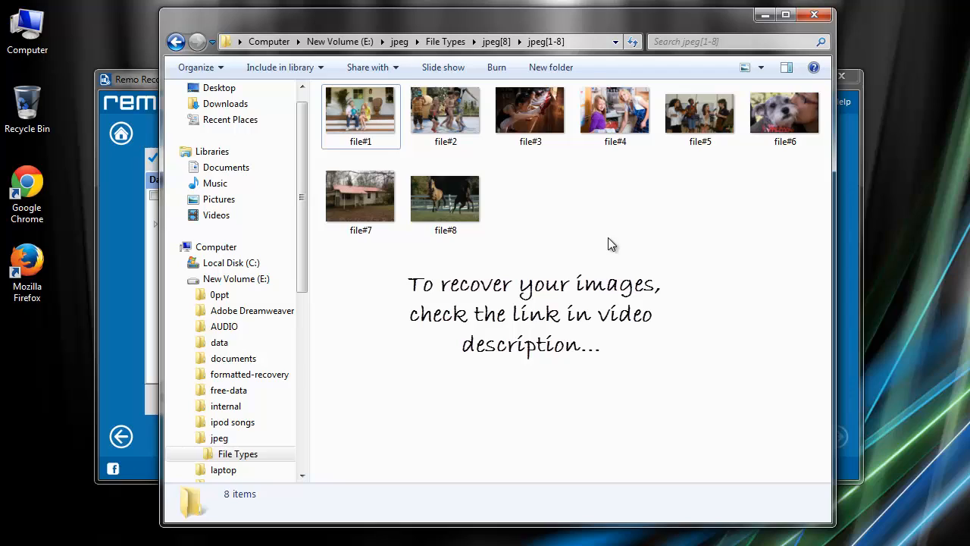
mouse_move(612, 220)
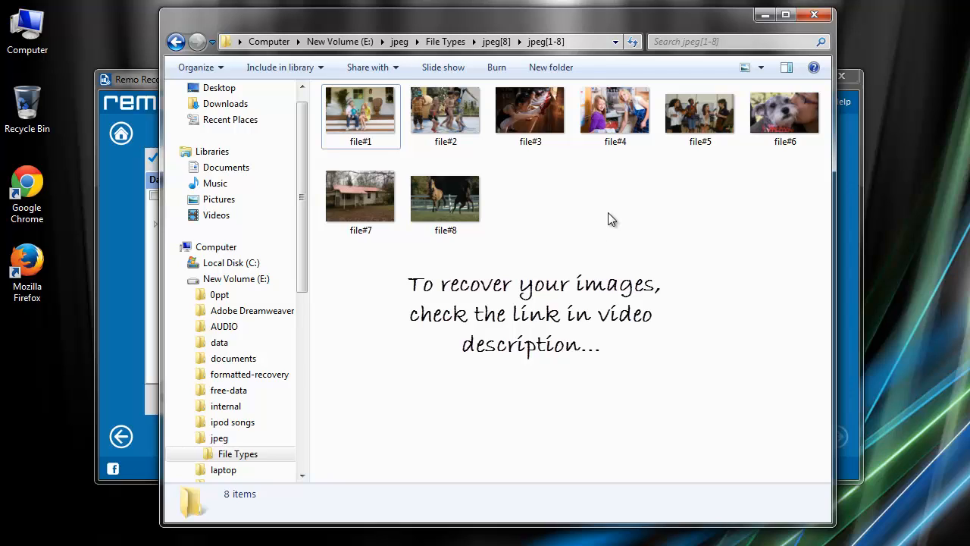